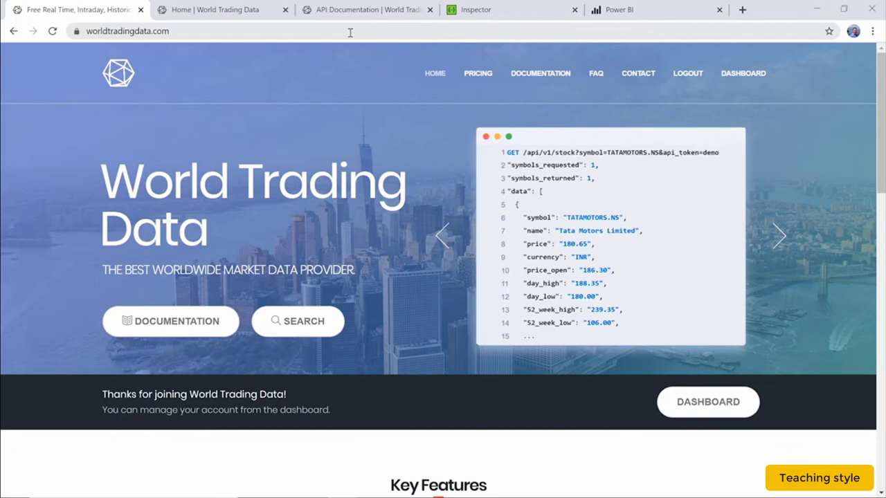
Go to the World Trading Data member dashboard showing the API token and usage.
left_click(780, 235)
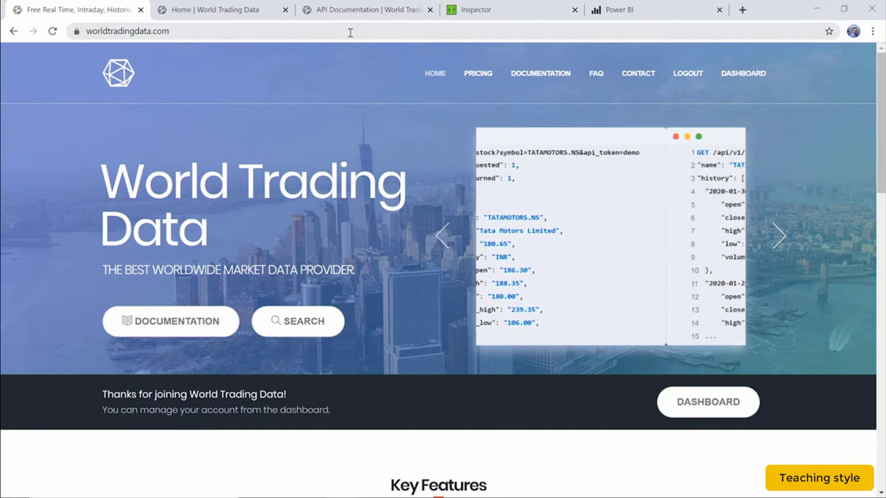
left_click(707, 402)
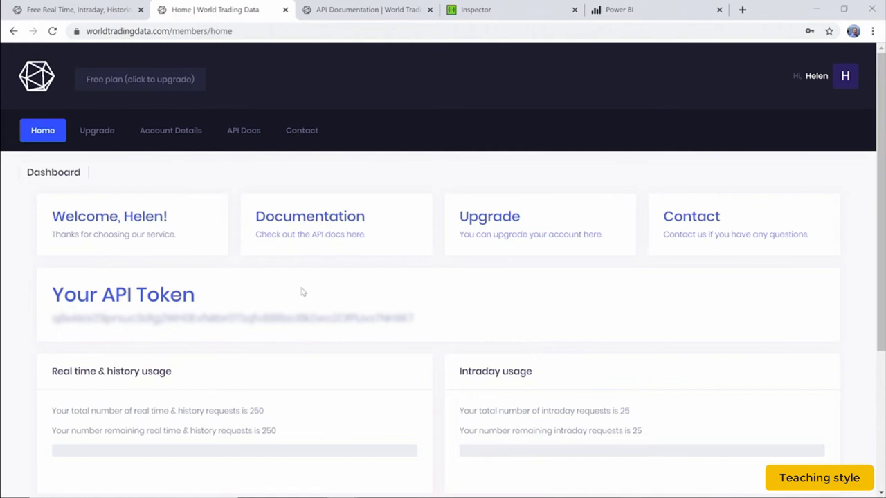
Switch to the World Trading Data API documentation introduction.
left_click(367, 10)
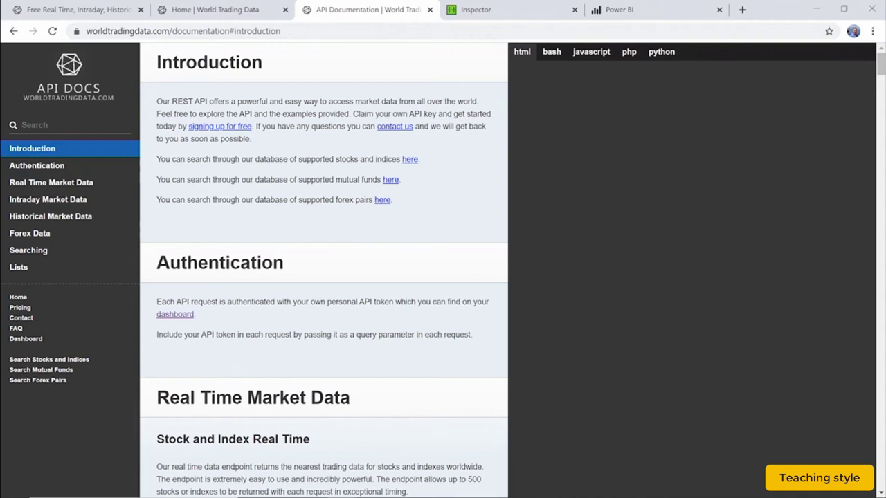
Review the Full History endpoint's parameters and example request, then move to Swagger Inspector.
left_click(54, 253)
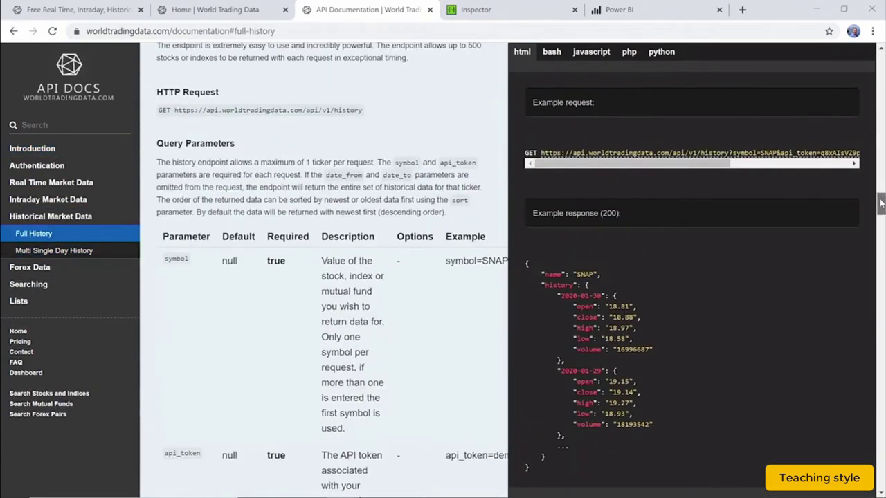
scroll("down", 3)
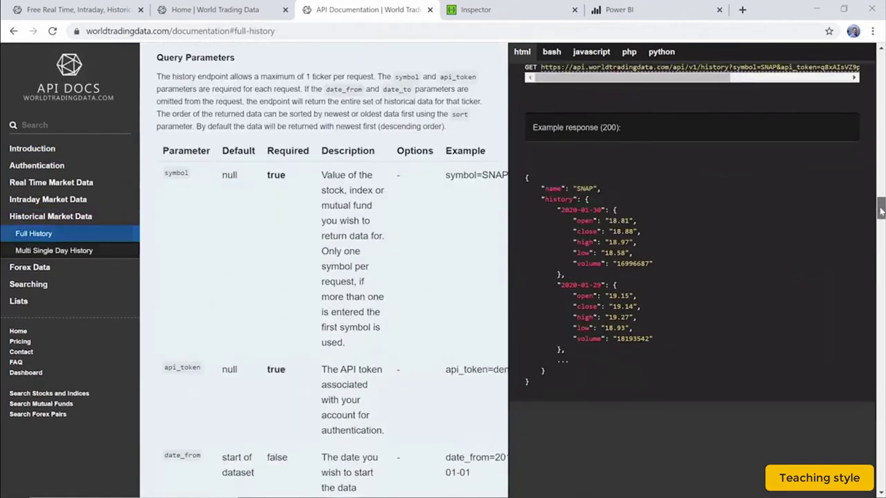
scroll("down", 3)
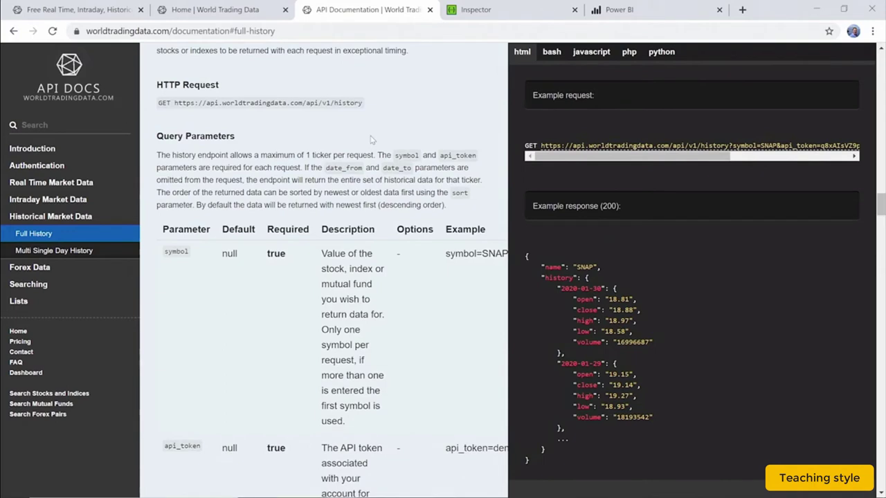
mouse_move(407, 164)
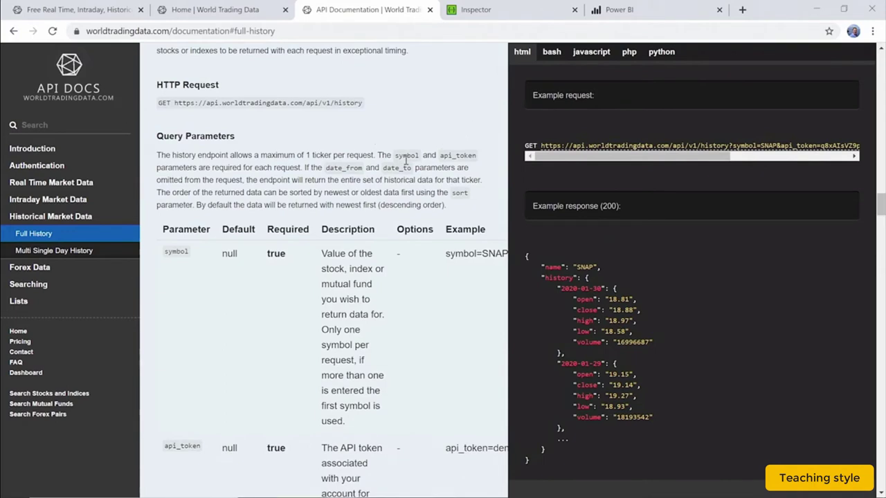
scroll("down", 3)
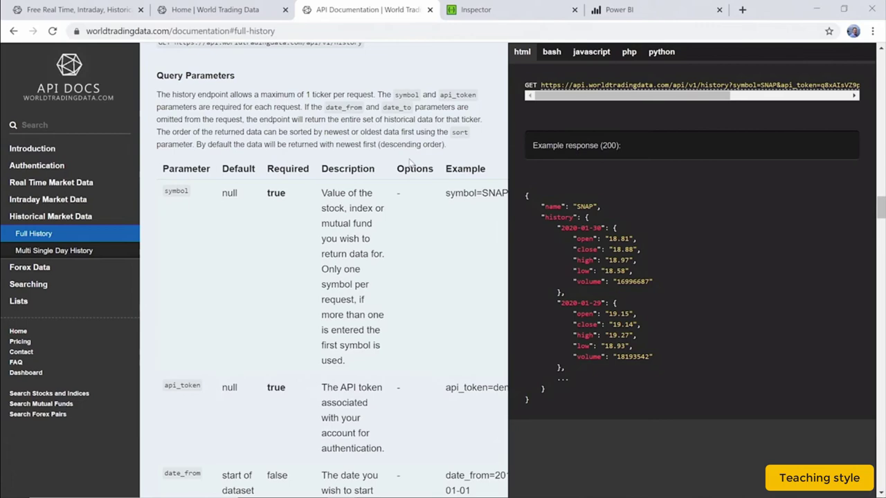
left_click(476, 8)
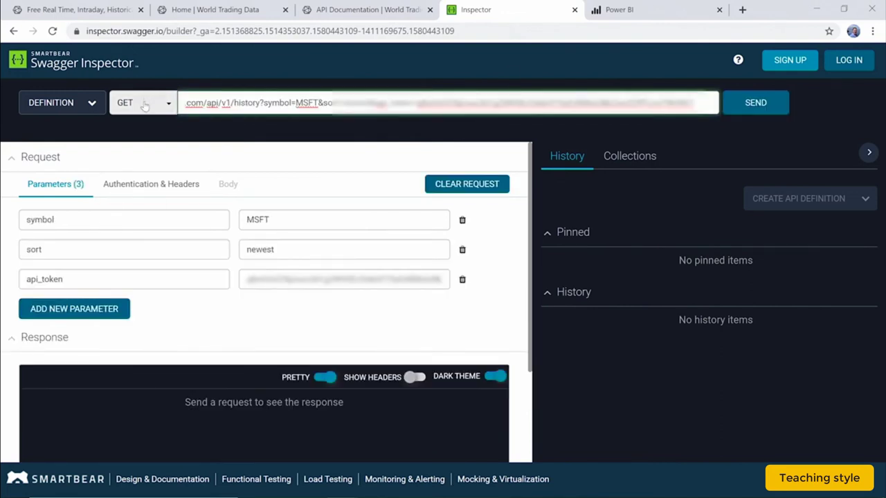
Send the GET MSFT history request and get a successful daily-prices response.
left_click(144, 102)
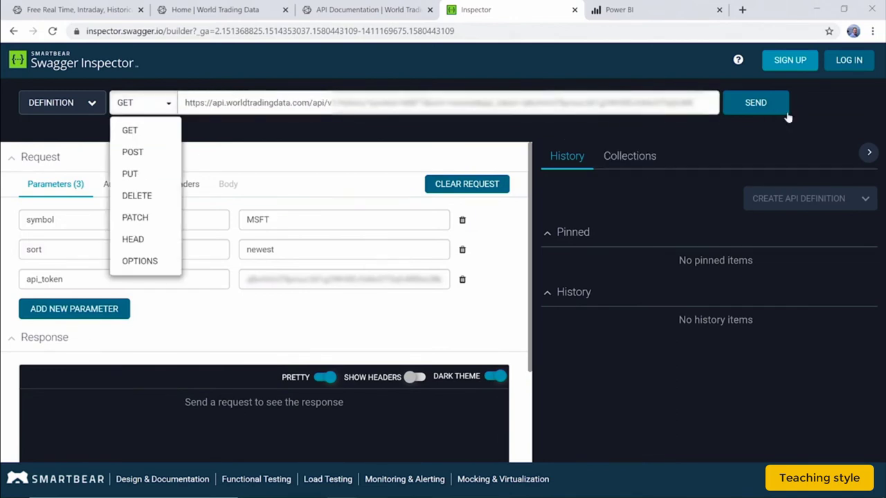
left_click(755, 102)
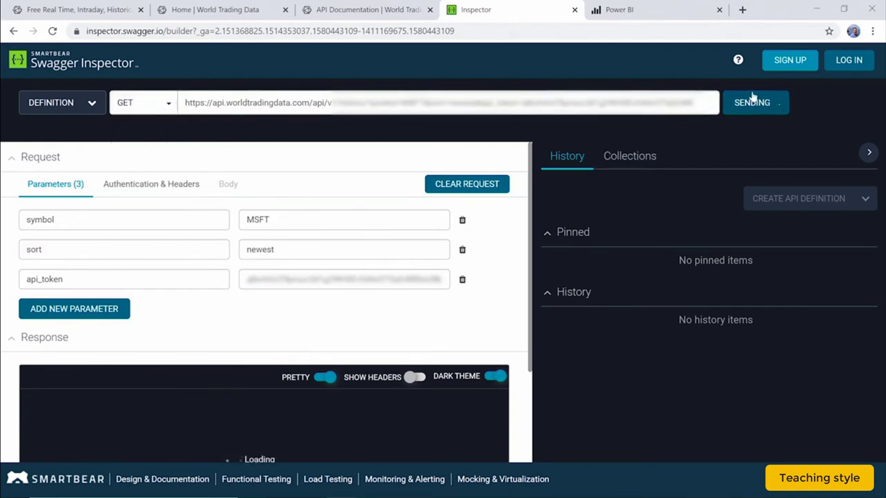
left_click(755, 102)
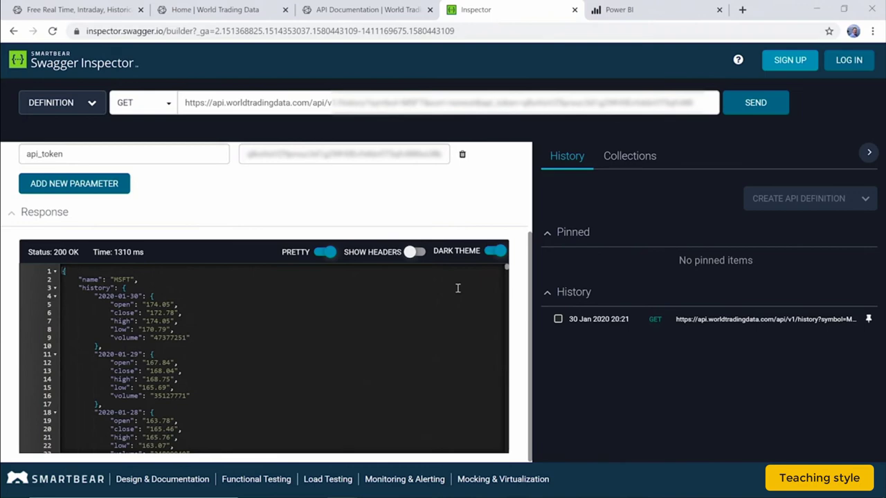
left_click(639, 10)
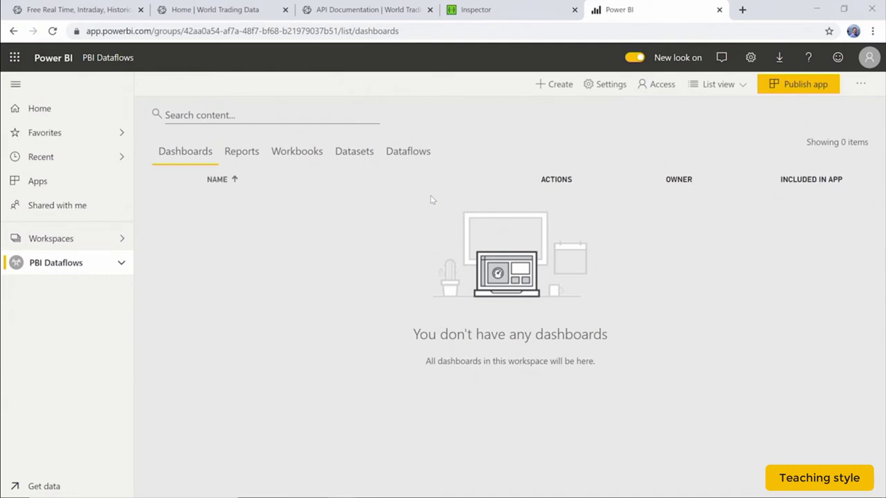
Create a new dataflow in the PBI Dataflows workspace.
left_click(553, 84)
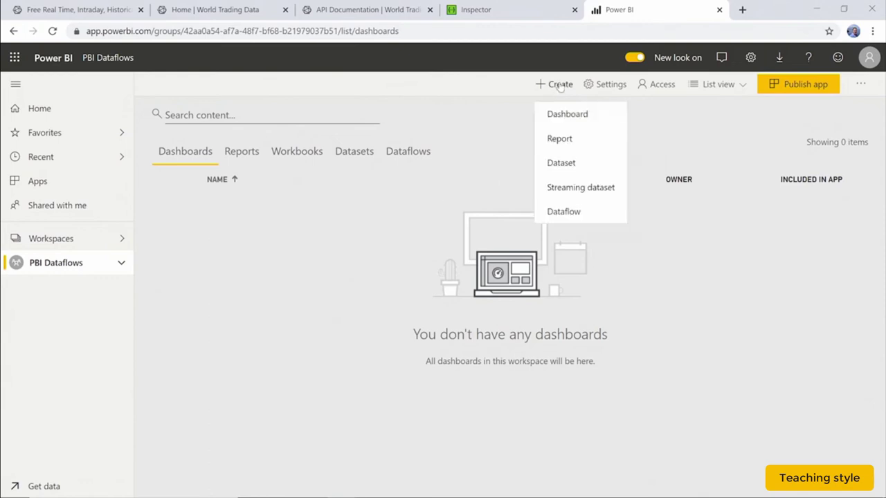
mouse_move(586, 213)
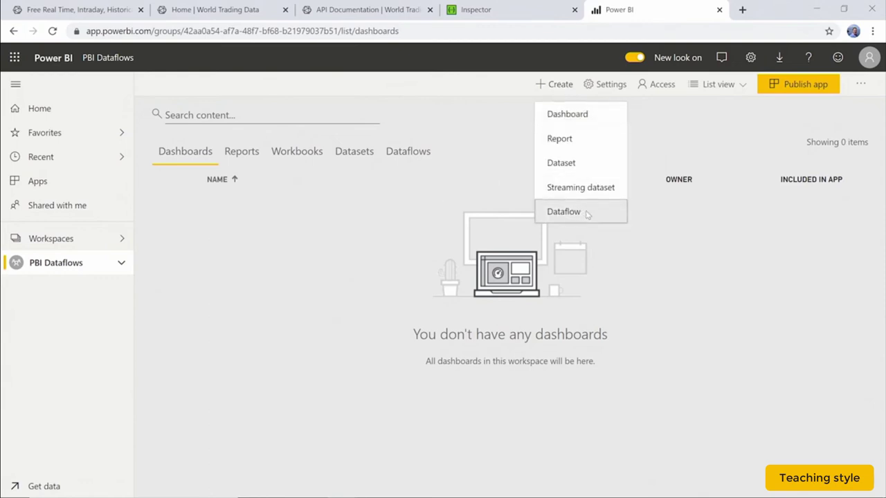
left_click(564, 211)
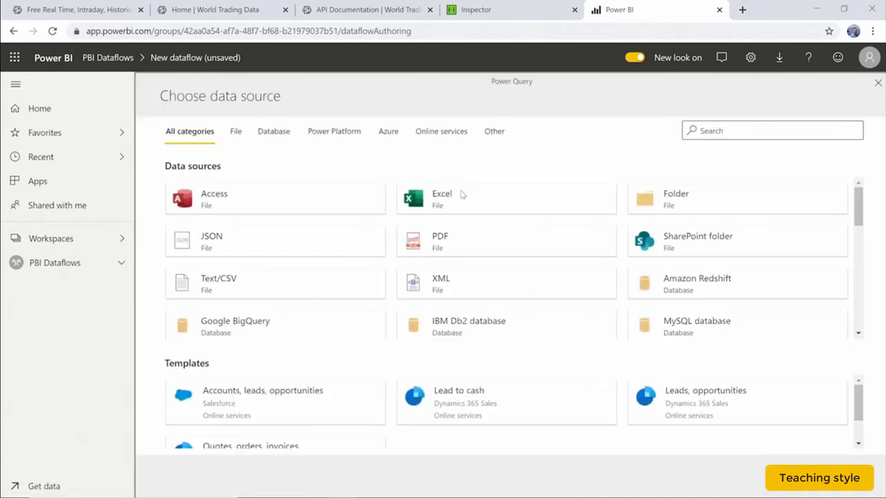
Filter the data source chooser to Online services, then the Other category listing Web API.
left_click(441, 130)
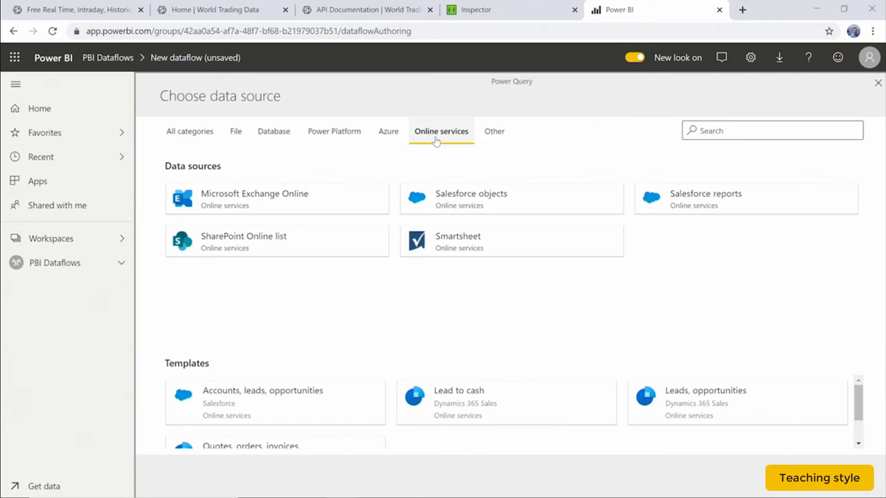
left_click(494, 130)
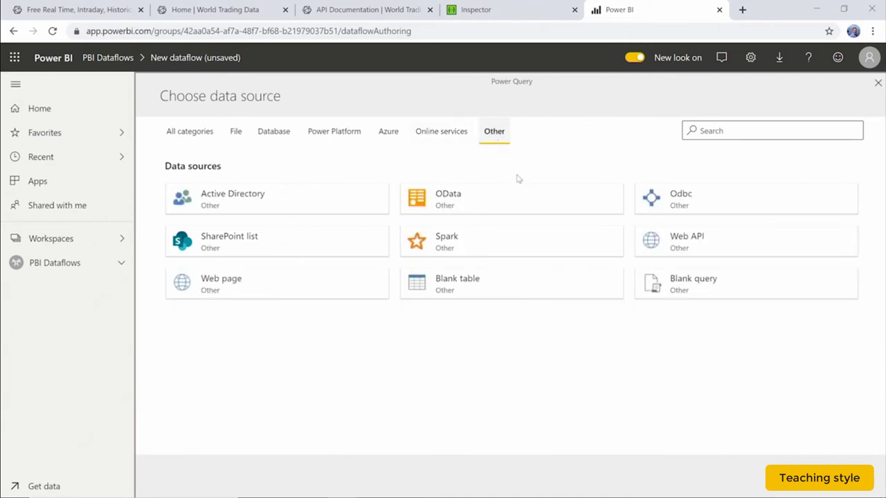
mouse_move(691, 243)
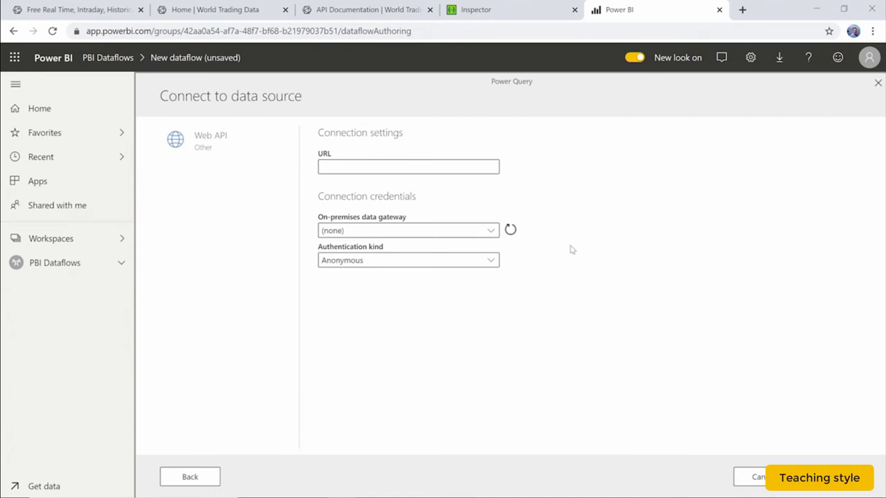
left_click(407, 166)
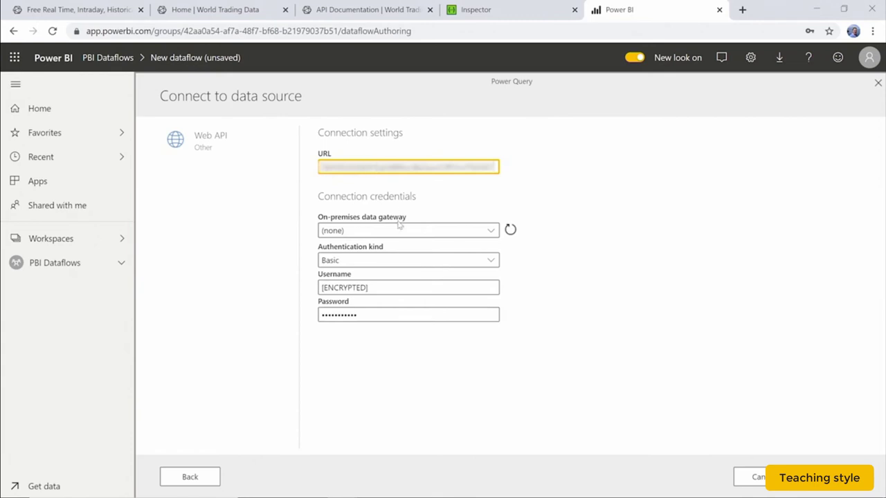
mouse_move(398, 230)
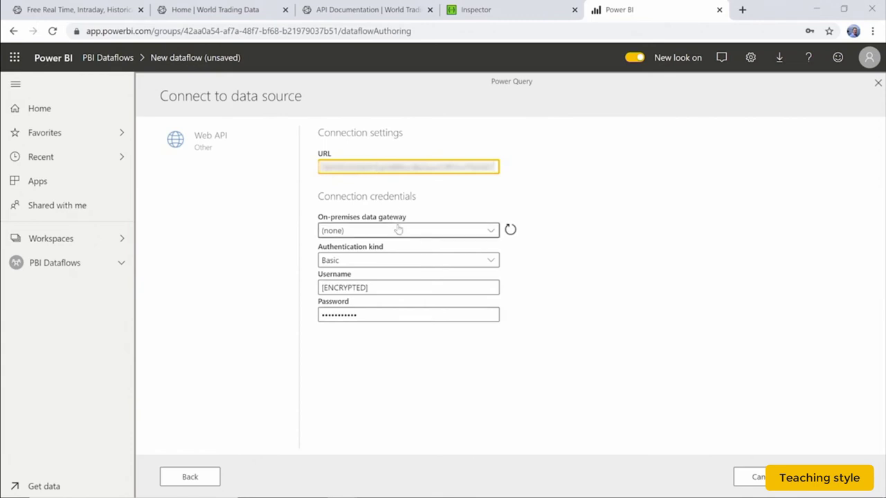
left_click(407, 230)
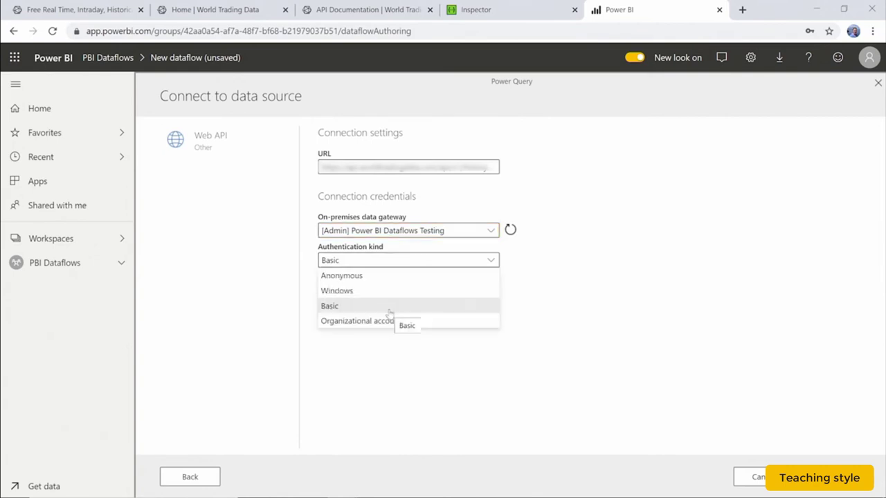
left_click(329, 306)
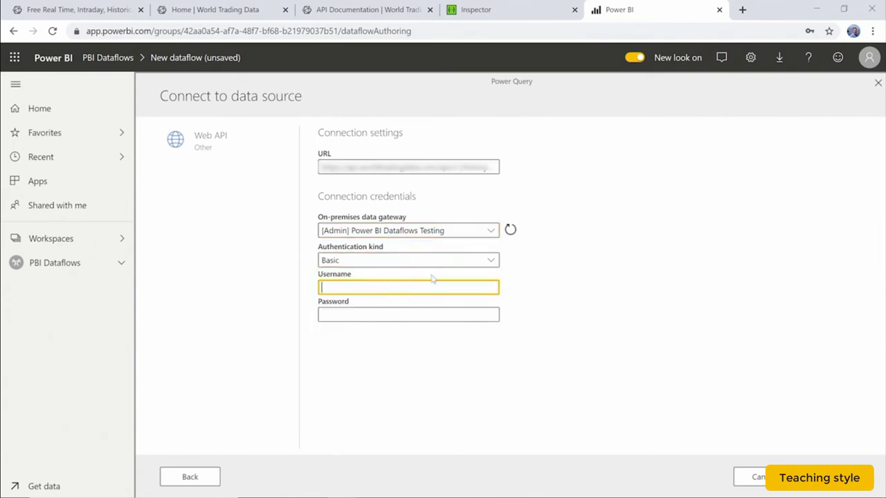
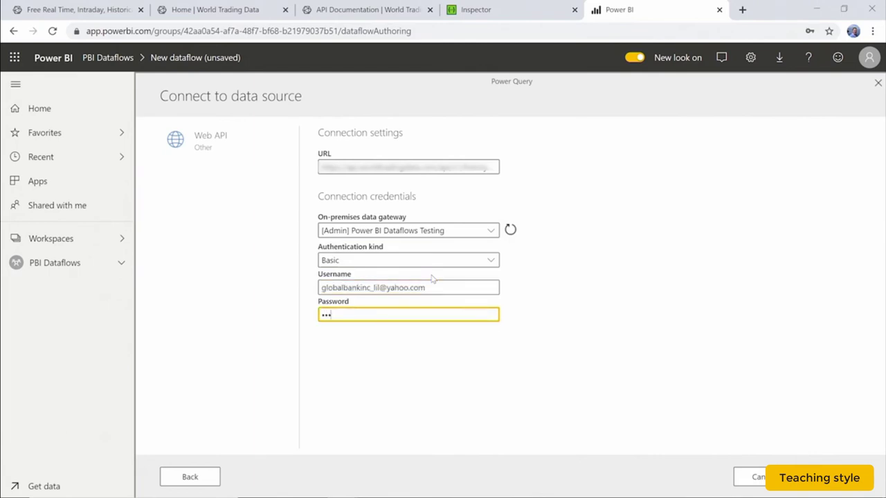
type("••••")
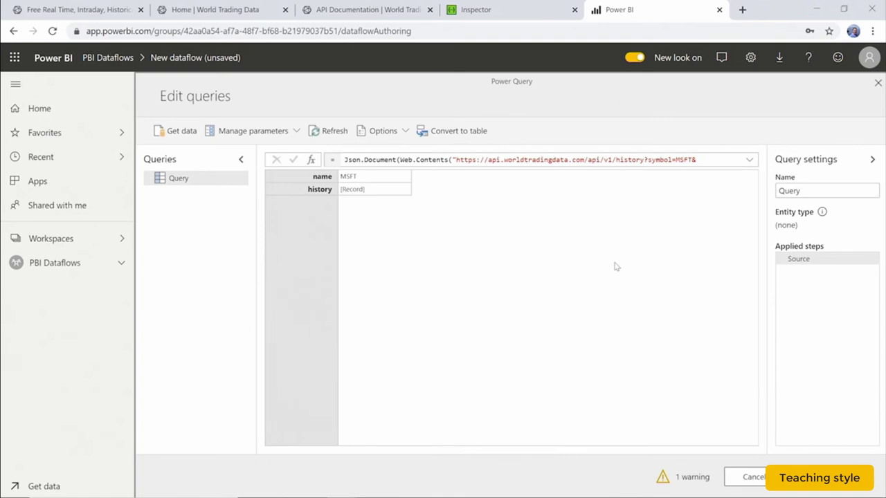
mouse_move(693, 473)
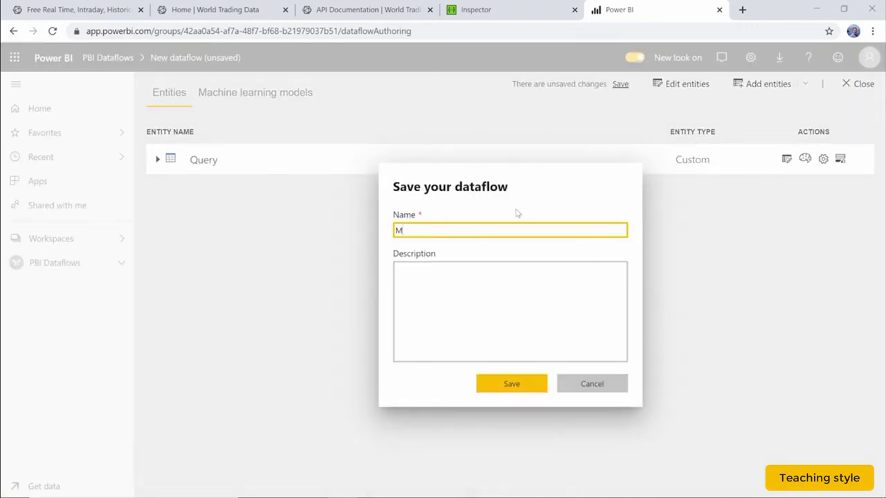
Name the dataflow 'Microsoft Stock Prices' and save it.
type("icrosoft Stock Prices")
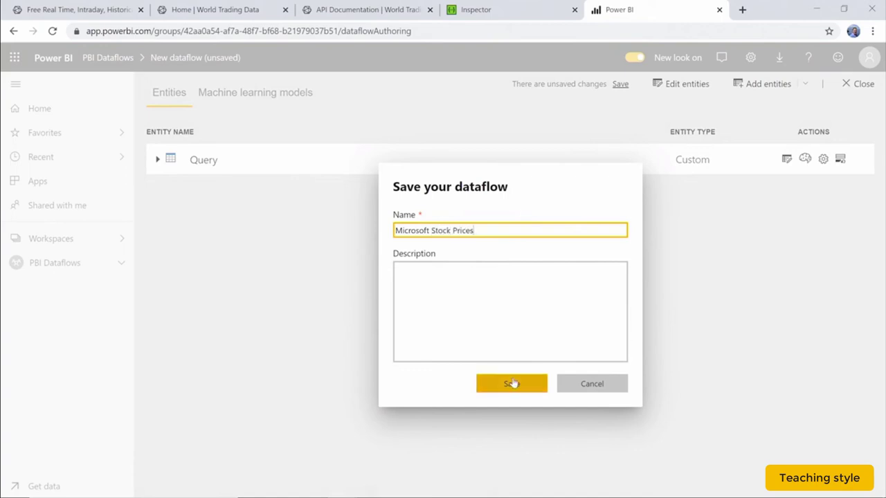
left_click(510, 384)
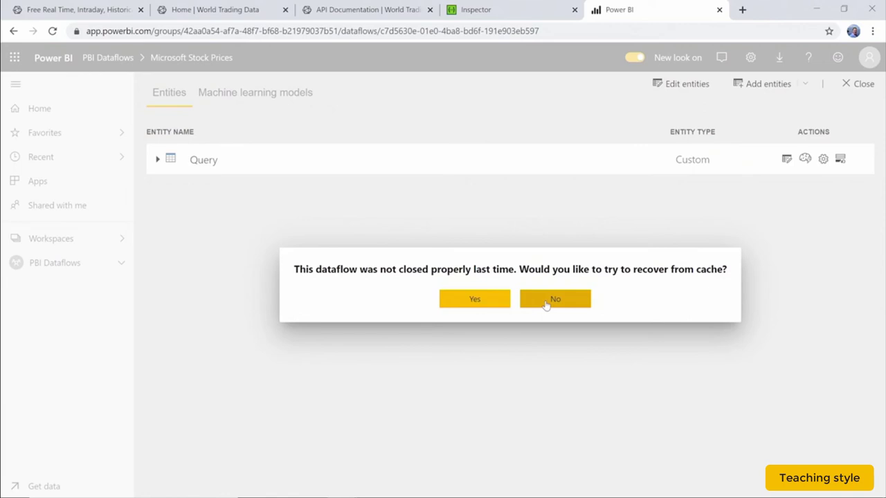
Decline recovering the Microsoft Stock Prices dataflow from cache.
left_click(555, 299)
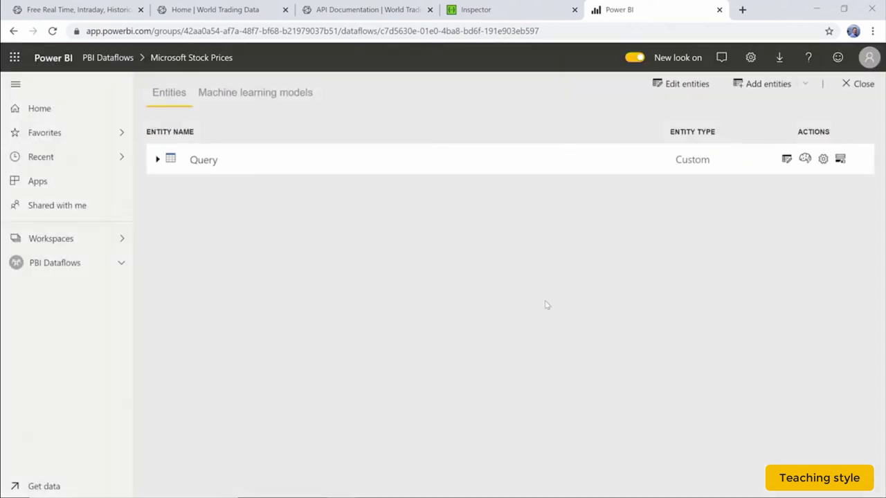
mouse_move(479, 262)
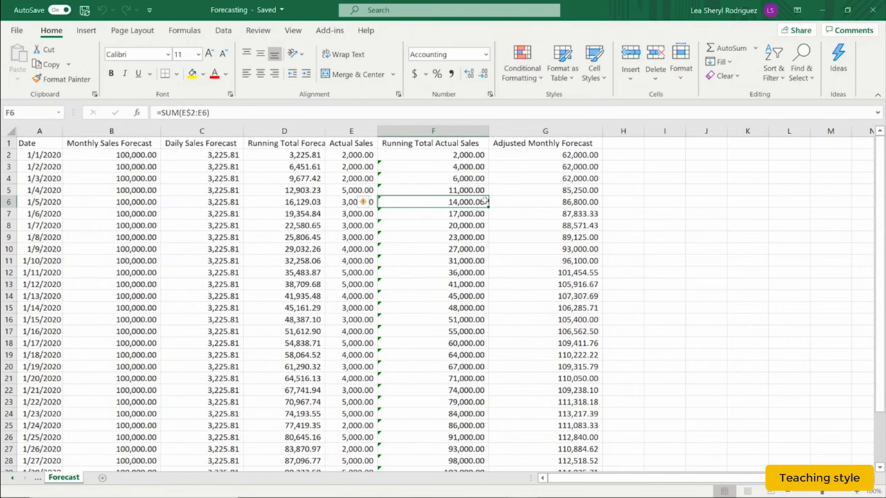
Go to the Forecasting workbook's File backstage view.
left_click(28, 30)
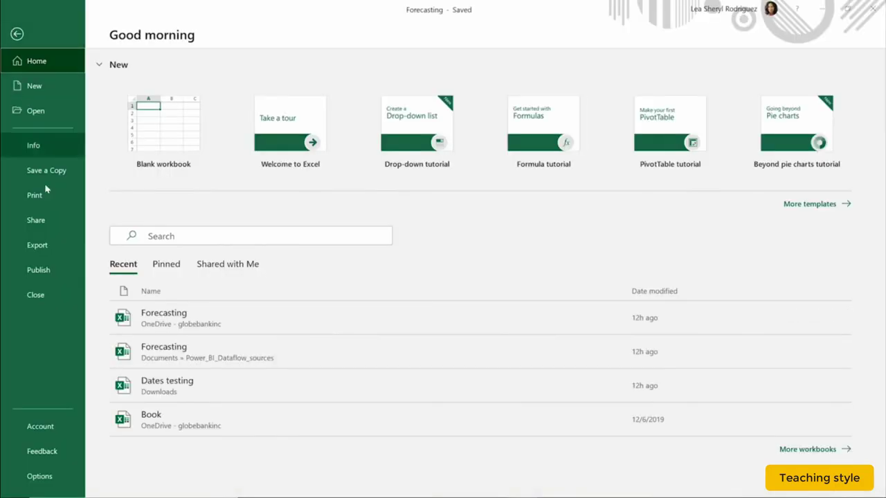
Show the Publish to Power BI page for the Forecasting workbook from the File backstage.
left_click(39, 270)
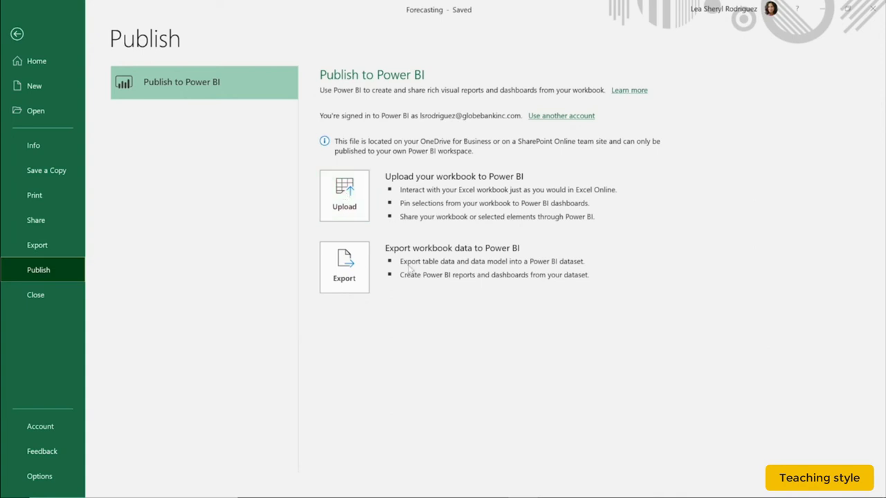
mouse_move(353, 270)
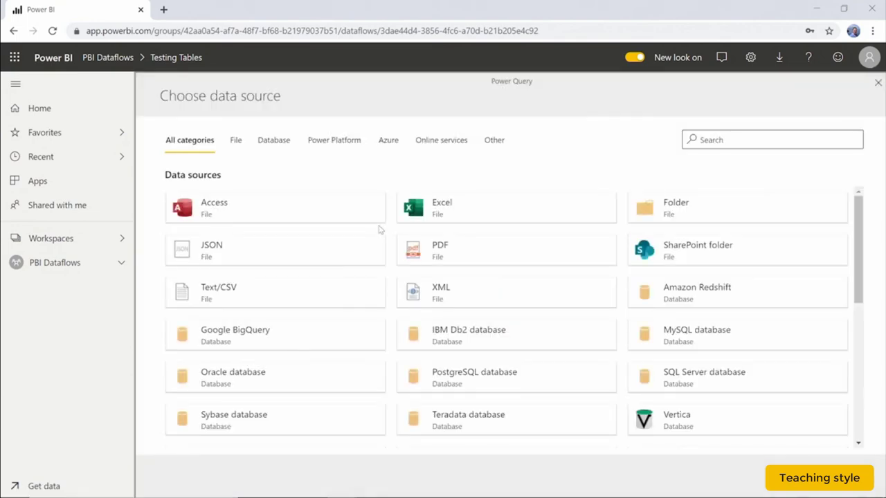
Choose Excel as the data source and enter the path 'C:\Users\Helen Wall\Desktop\Exercise Files\Fore...'.
left_click(235, 140)
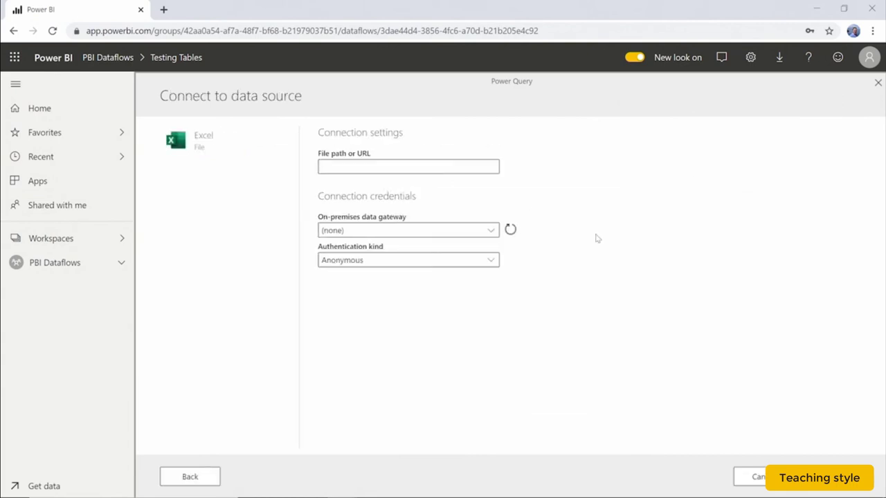
left_click(409, 166)
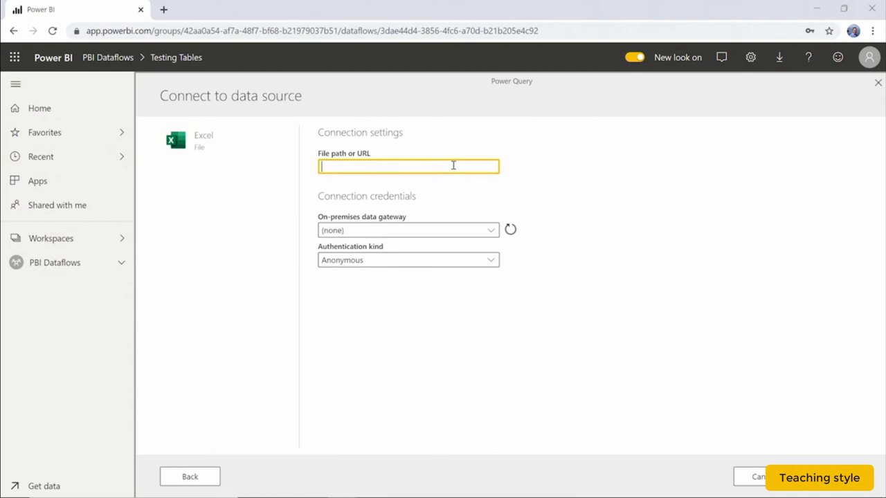
type("C:\\Users\\Helen Wall\\Desktop\\Exercise Files")
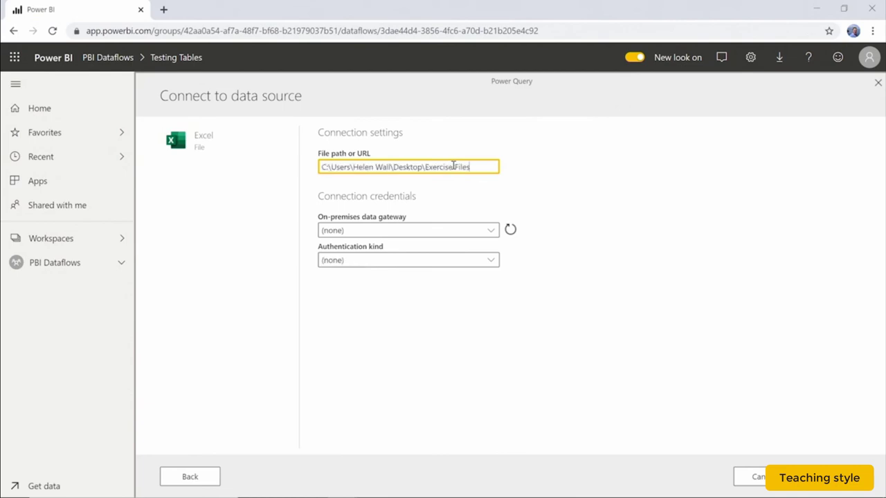
type("\\Fore...")
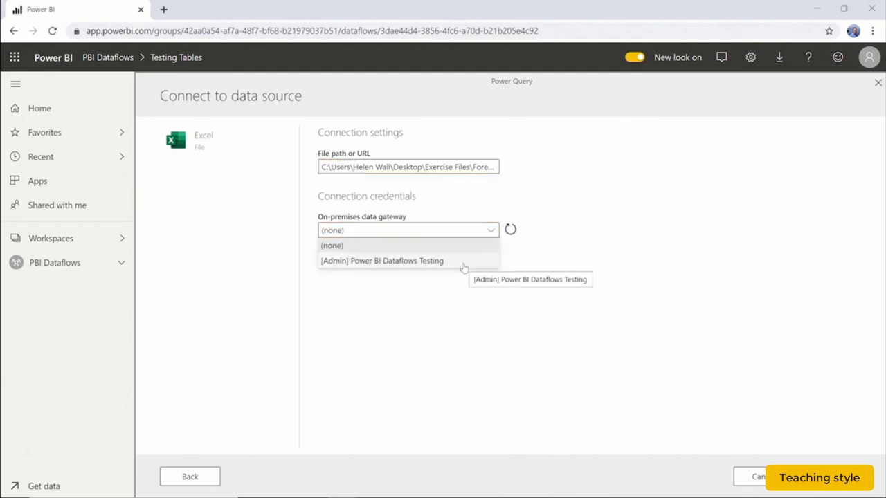
Use the Power BI Dataflows Testing gateway with Windows credentials for user 'Helen' and a password.
left_click(381, 260)
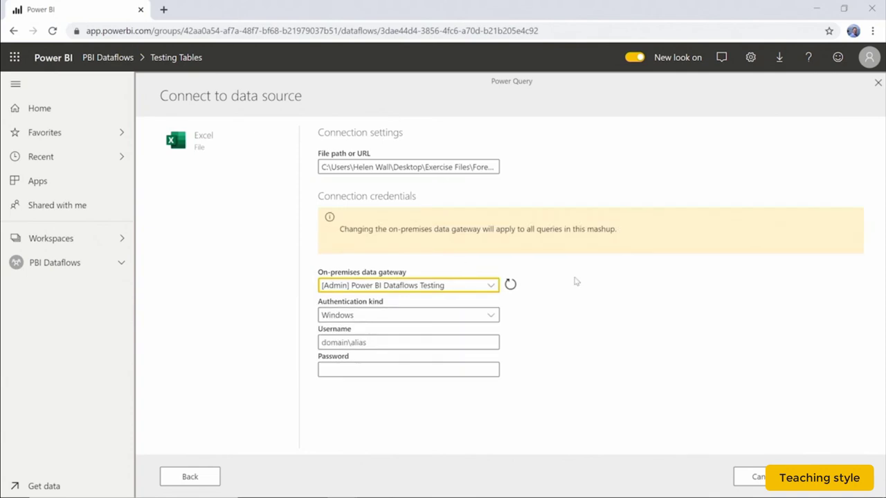
mouse_move(581, 279)
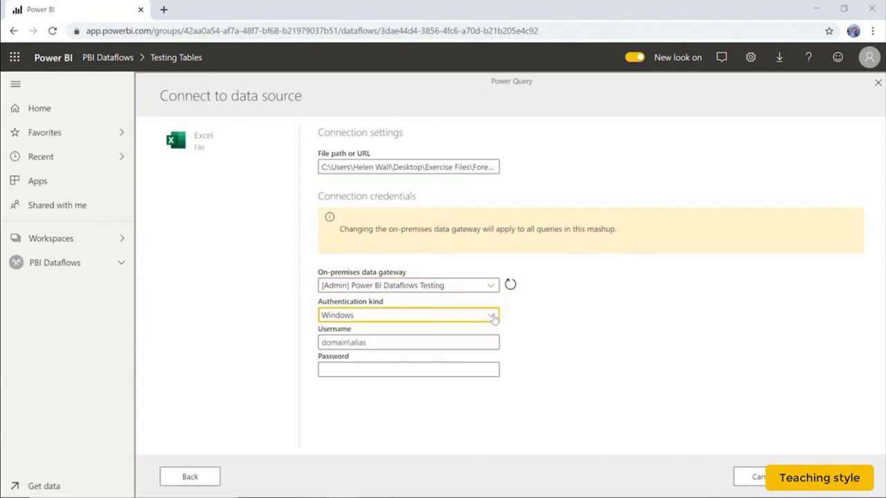
left_click(407, 342)
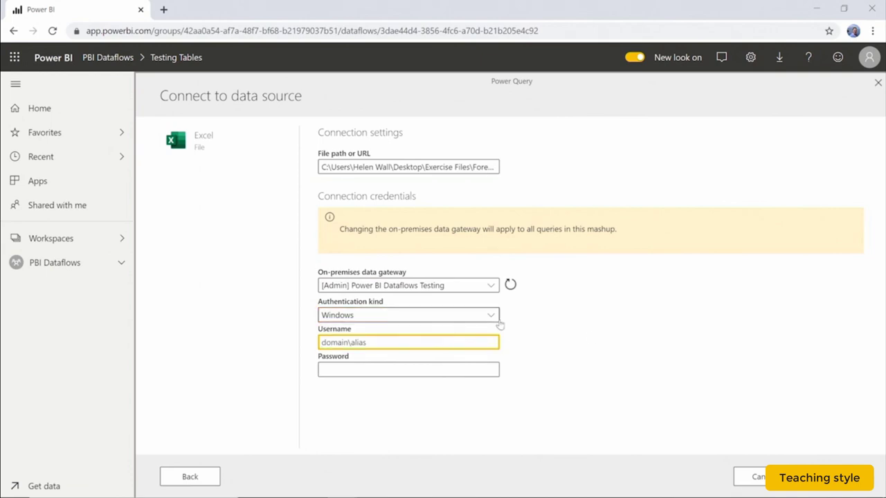
type("Helen Wall")
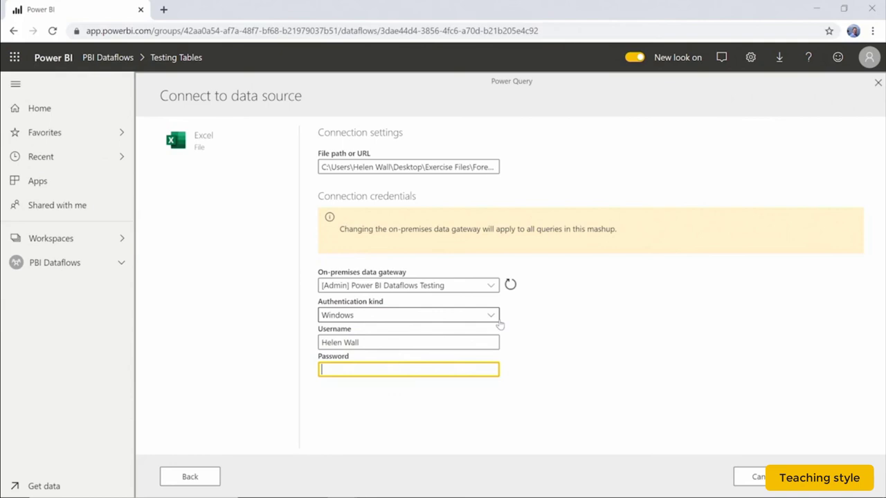
type("•••••")
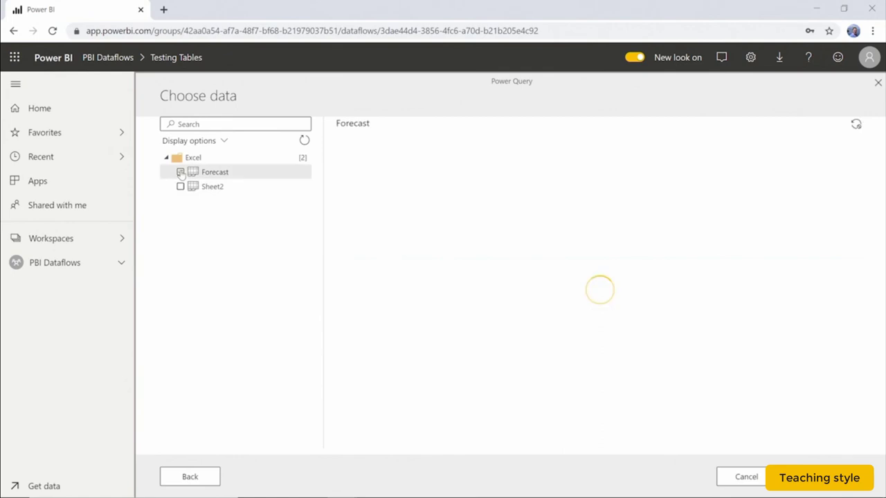
Tick the Forecast sheet under the Excel workbook to preview its forecast data.
left_click(180, 172)
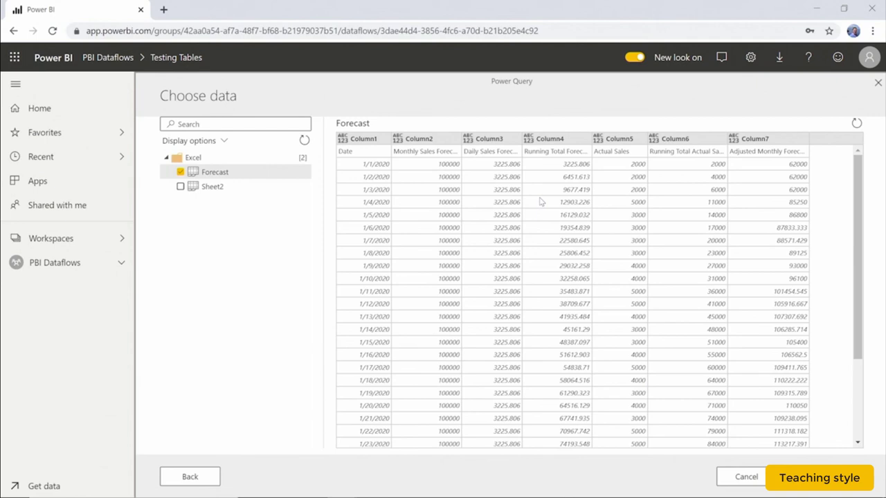
mouse_move(689, 294)
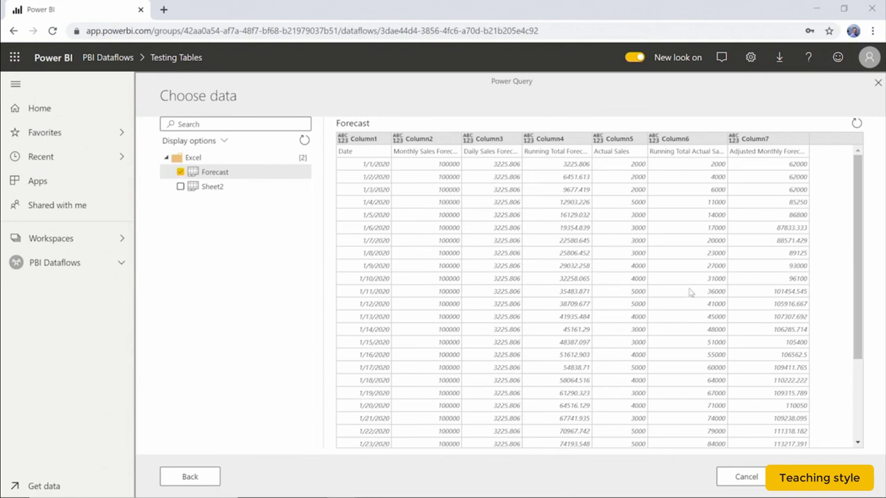
mouse_move(692, 292)
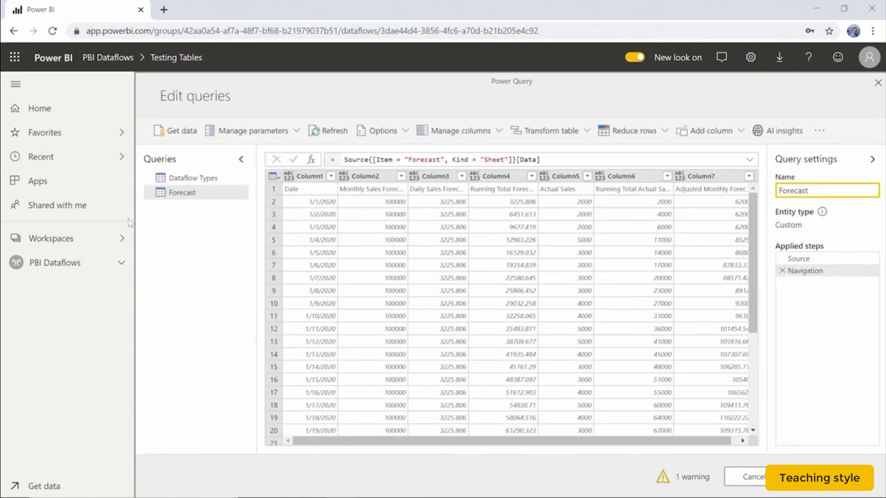
mouse_move(252, 232)
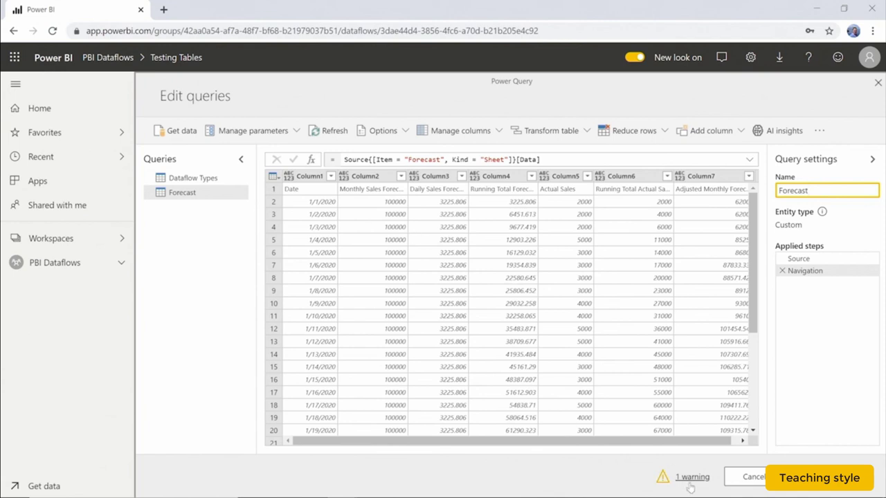
mouse_move(689, 481)
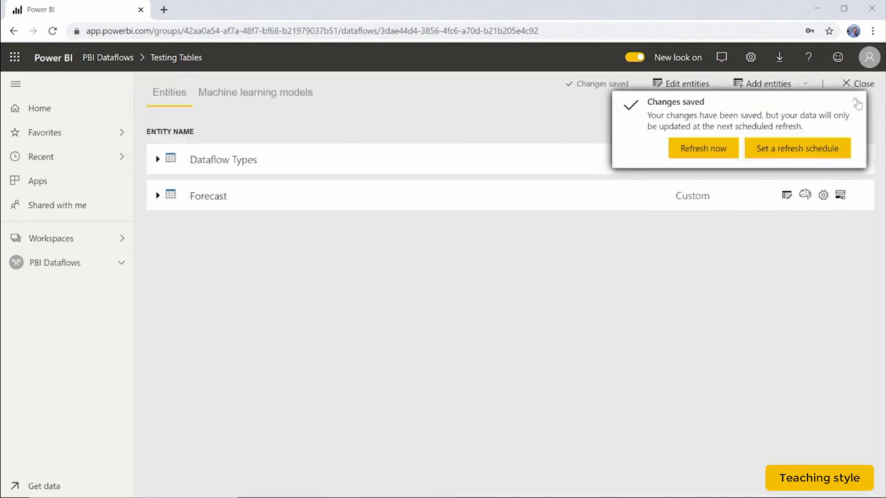
Dismiss the Changes saved notification after the Forecast entity is added.
left_click(858, 103)
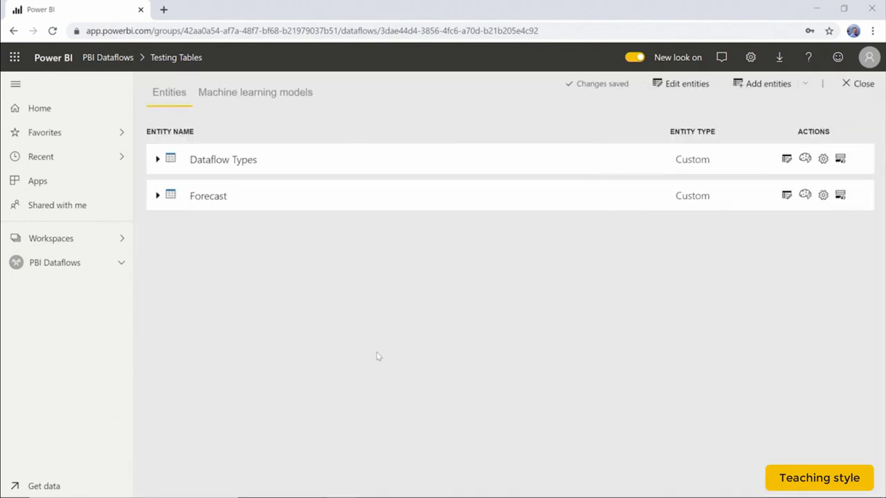